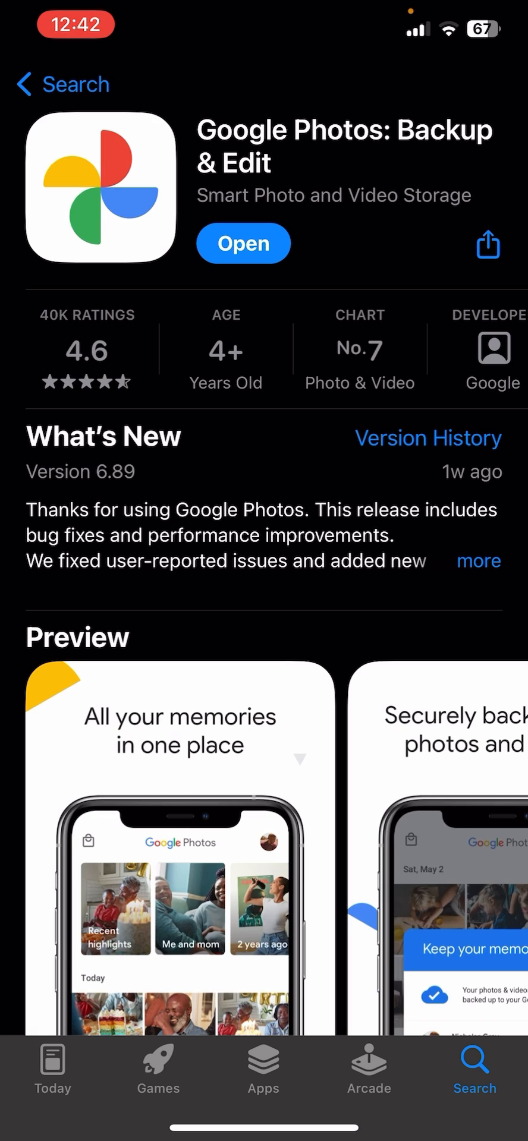
# - Launch Google Photos from its App Store page to show the May photo library
pyautogui.click(243, 243)
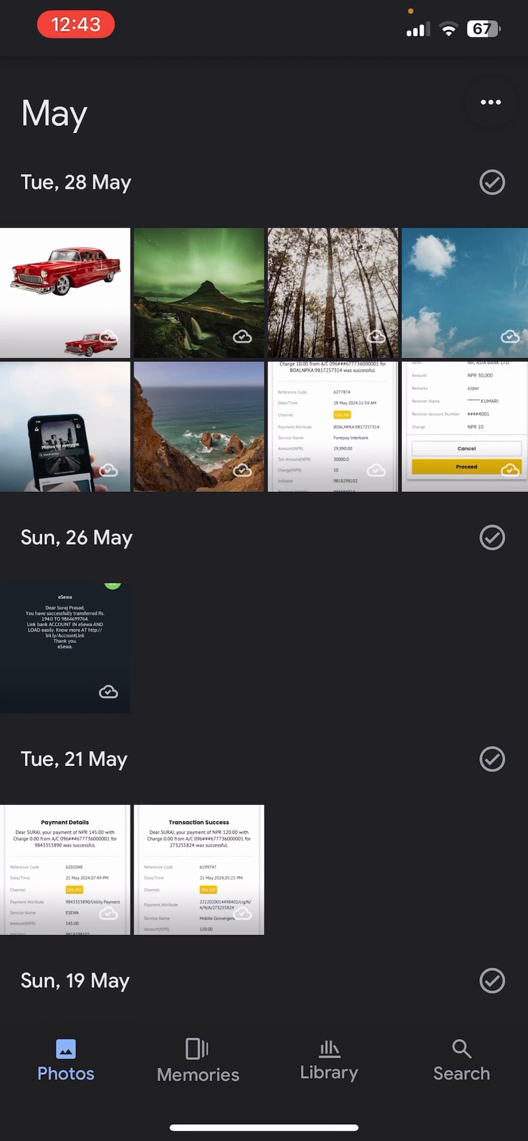
pyautogui.scroll(-3)
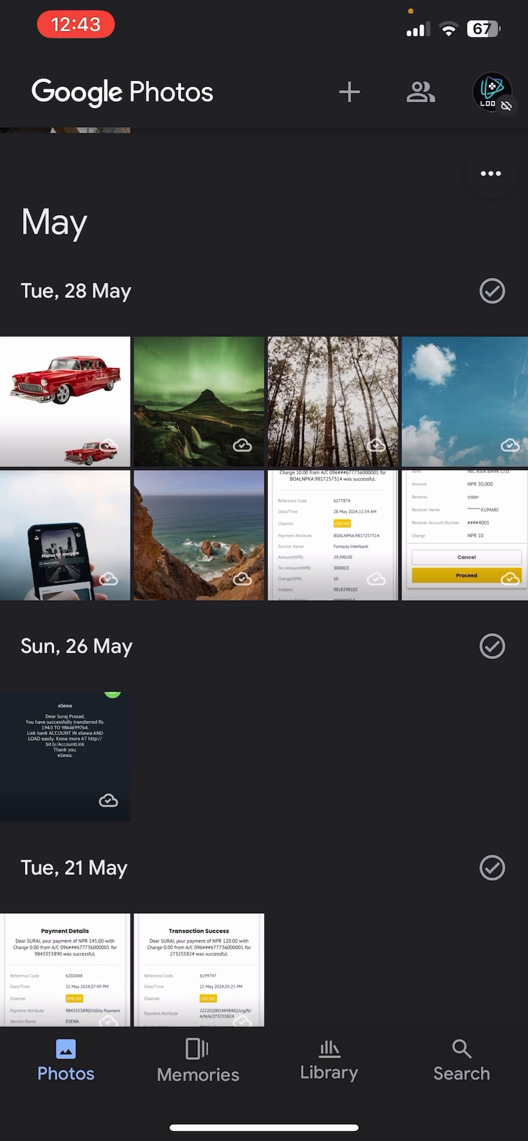
# - Select the red car, aurora, forest and sky photos, then show the create-new options
pyautogui.click(66, 400)
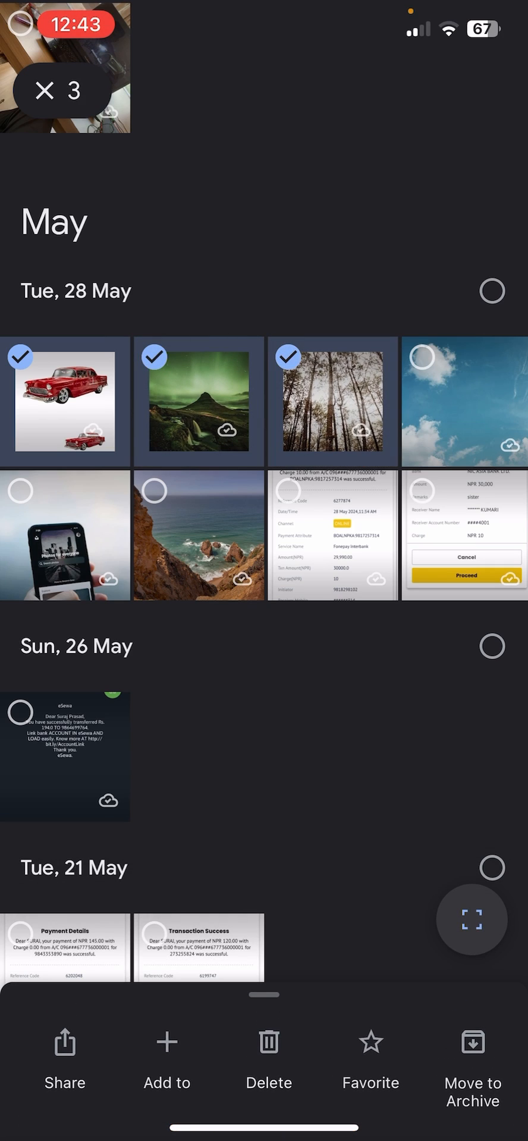
pyautogui.click(463, 401)
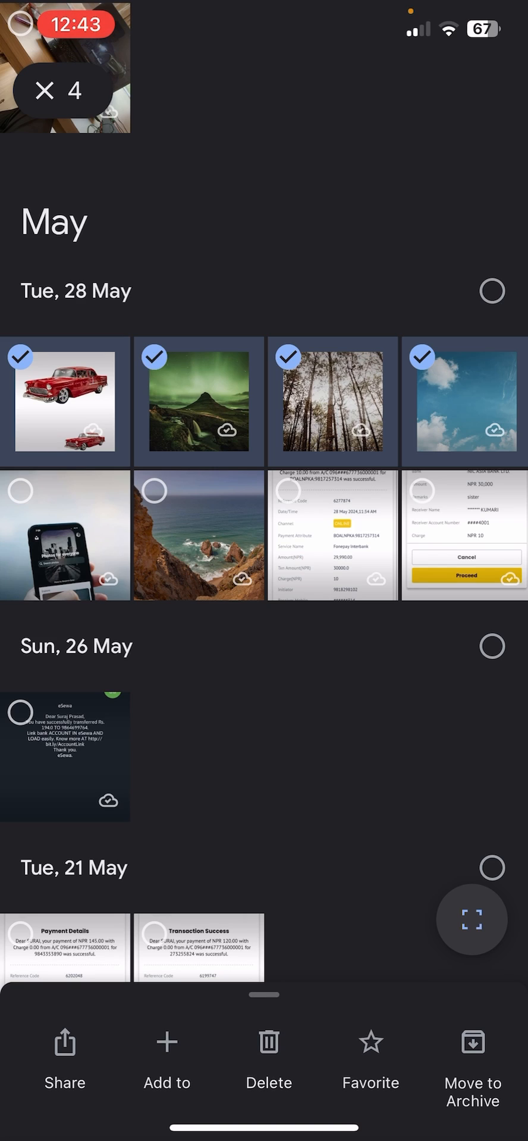
pyautogui.click(165, 1054)
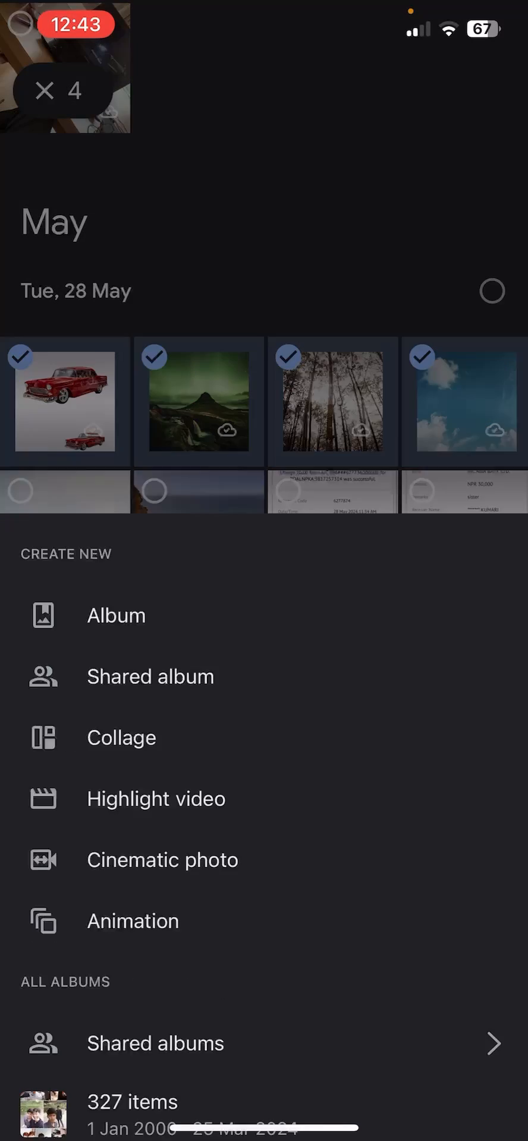
# - Create a collage from the four selected photos and browse its layout styles
pyautogui.scroll(3)
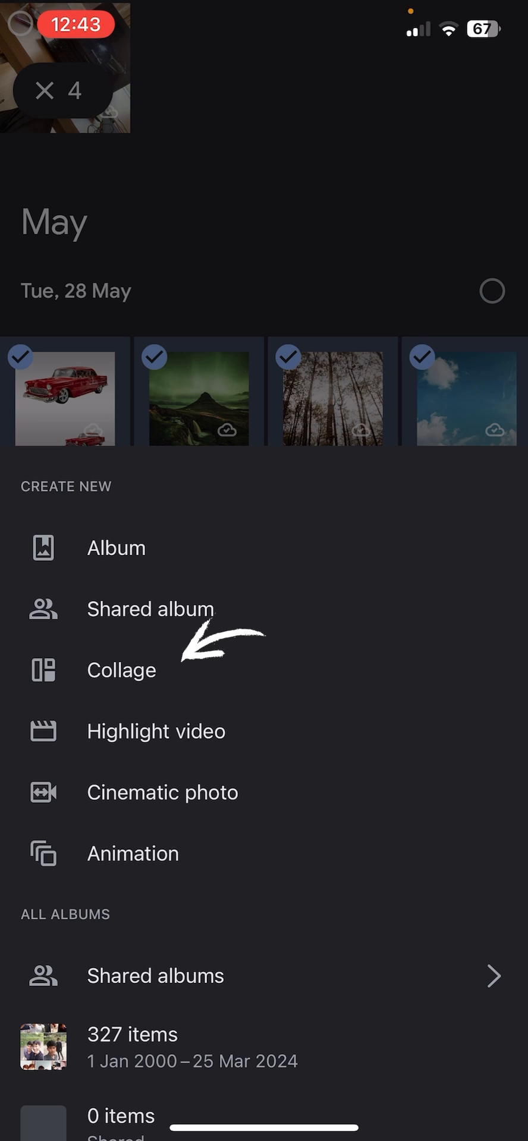
pyautogui.click(120, 671)
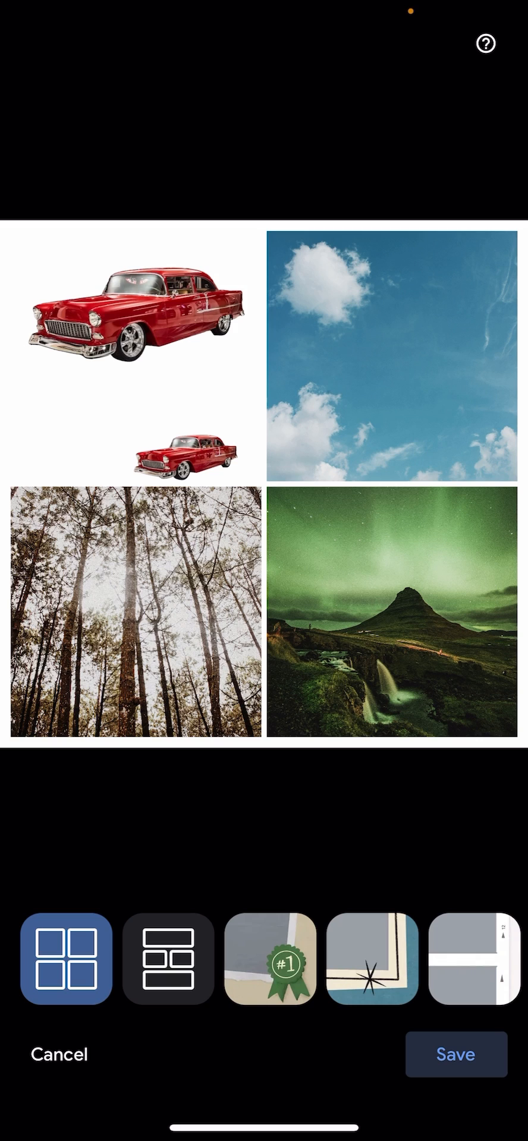
pyautogui.hscroll(-3)
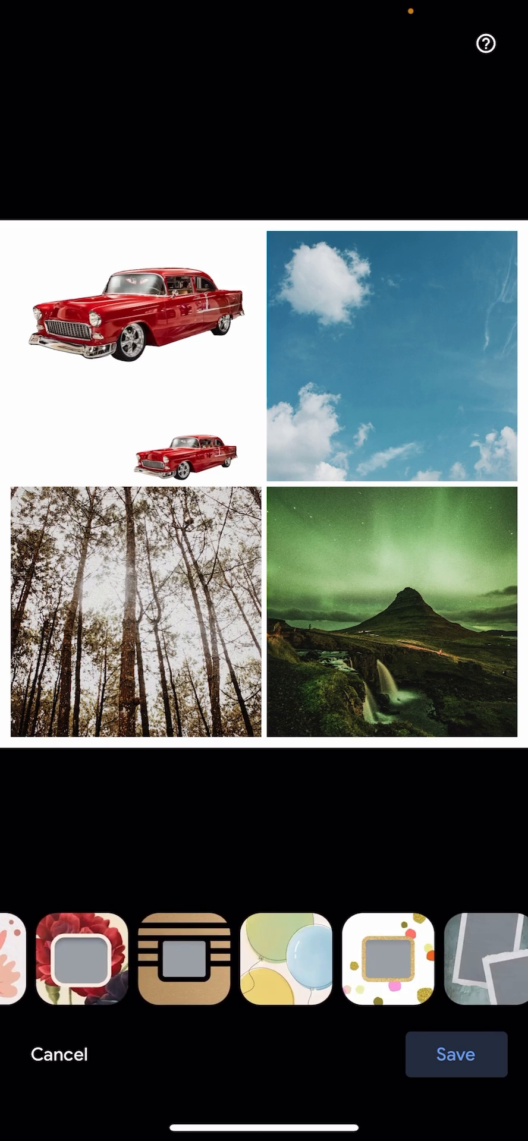